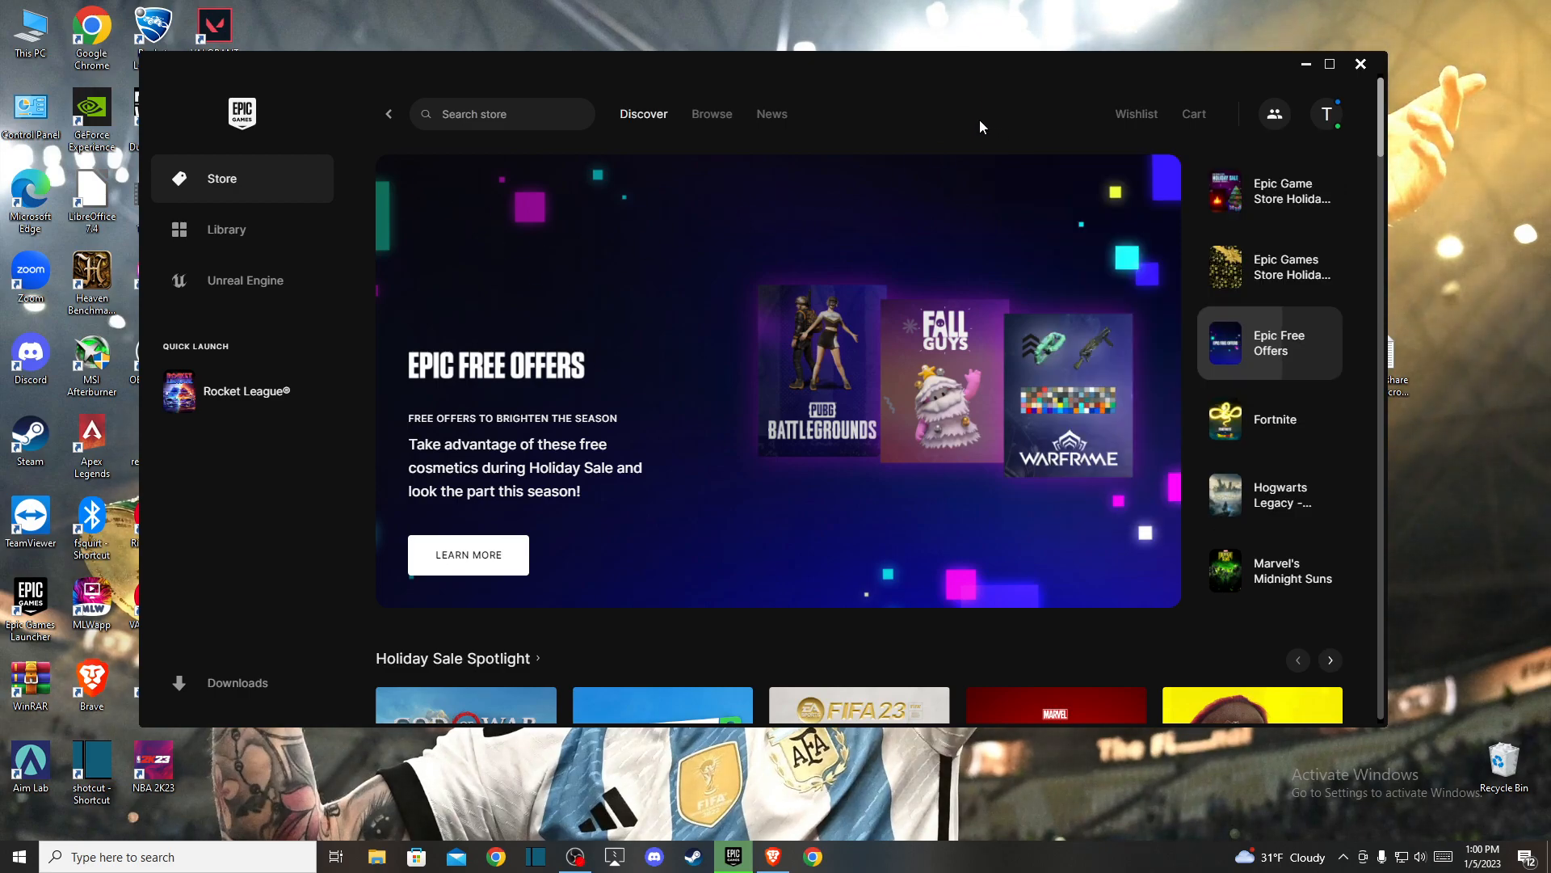
mouse_move(613, 326)
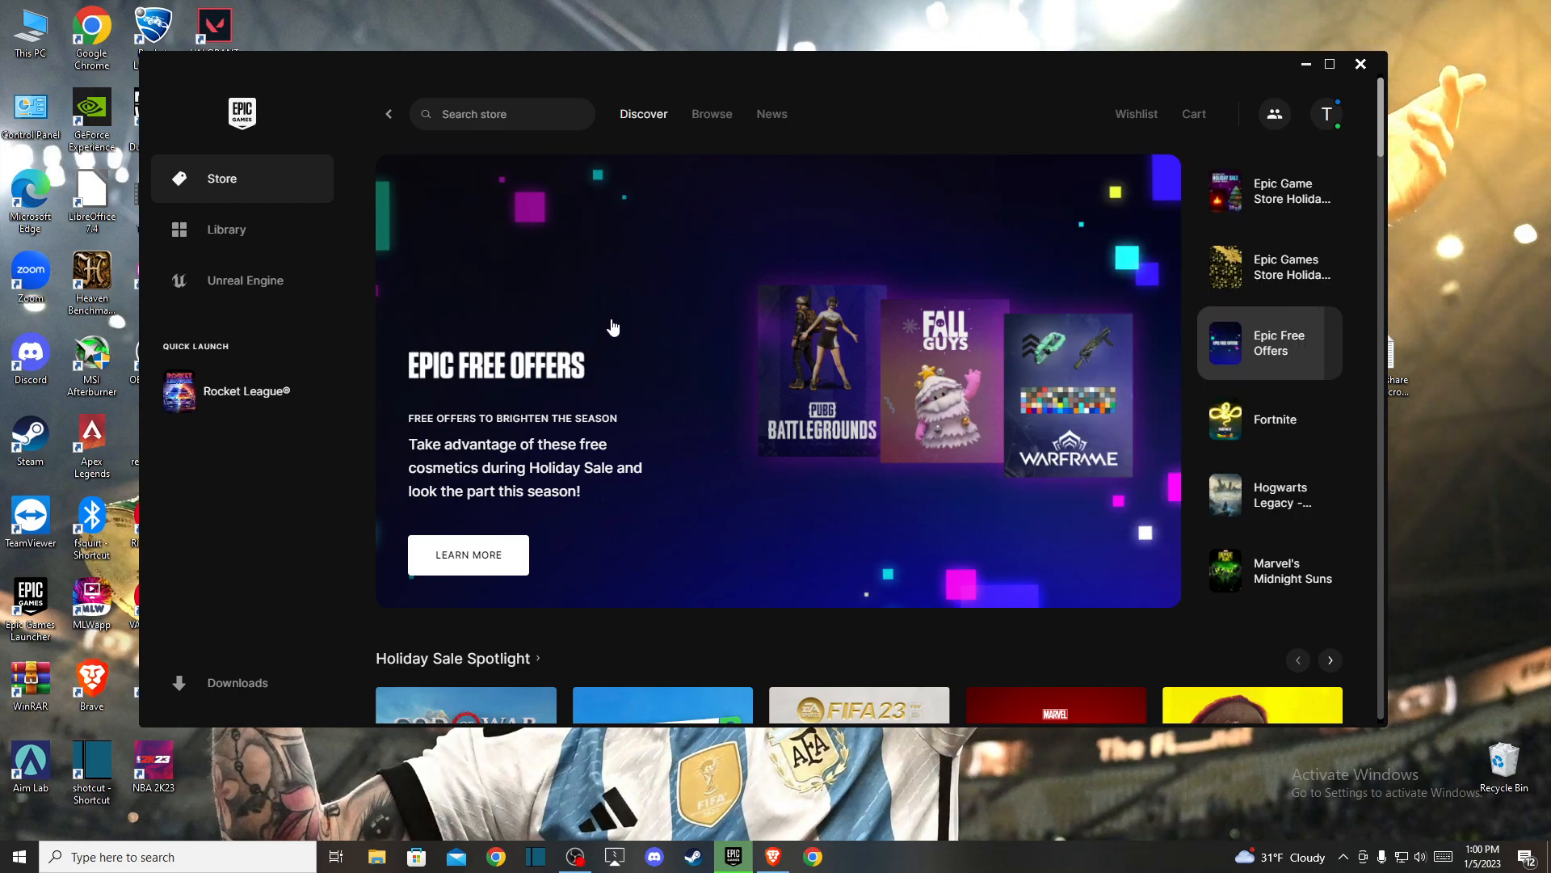
Open launcher Settings from the account menu and scroll to the Manage Games list.
click(1269, 419)
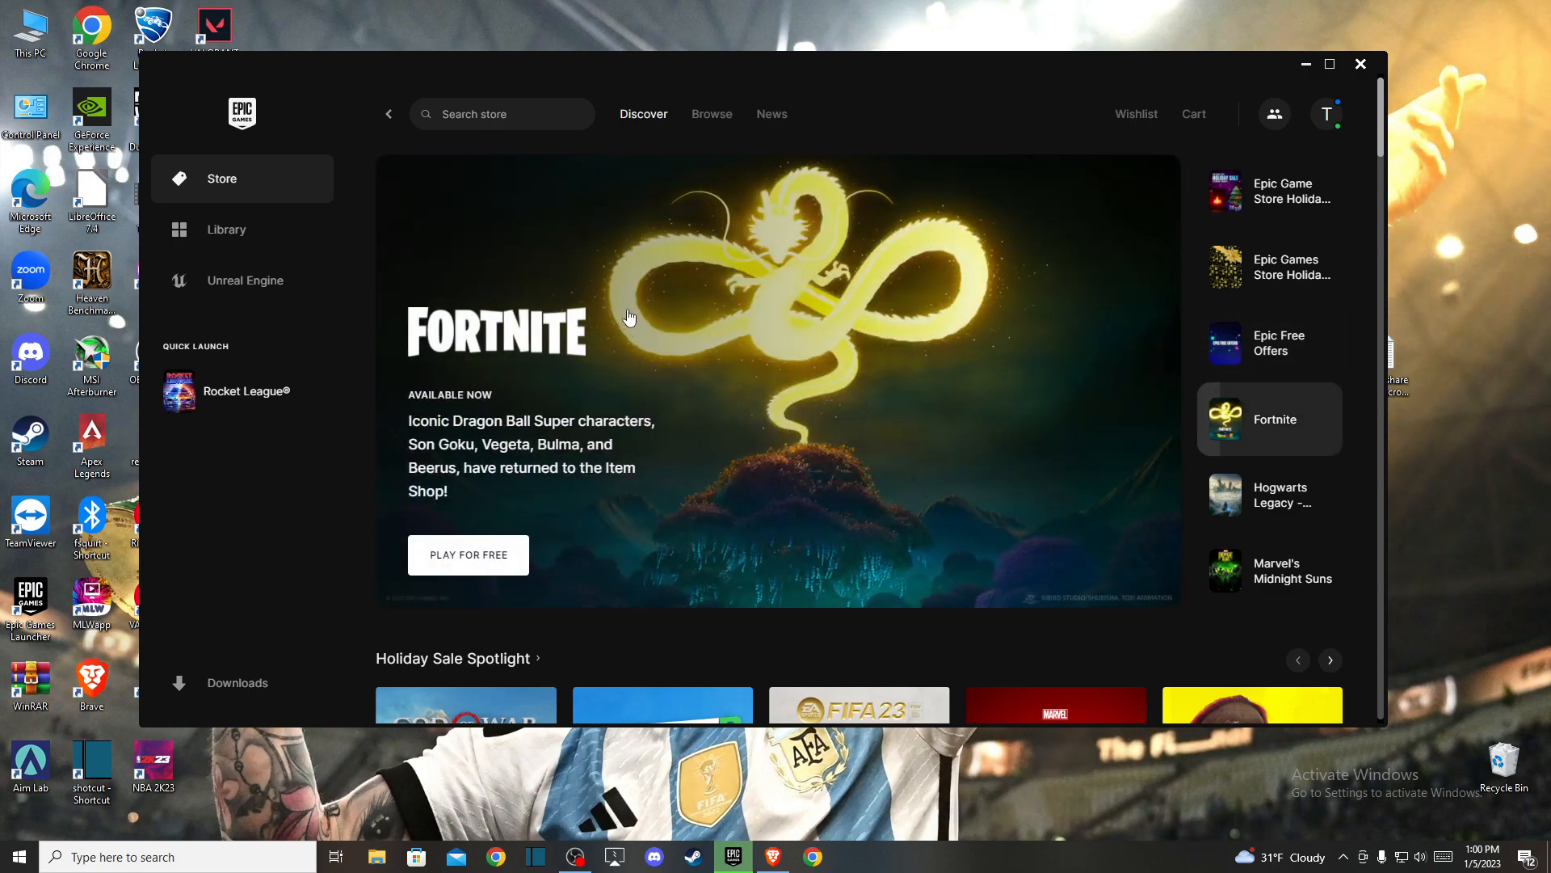
mouse_move(853, 68)
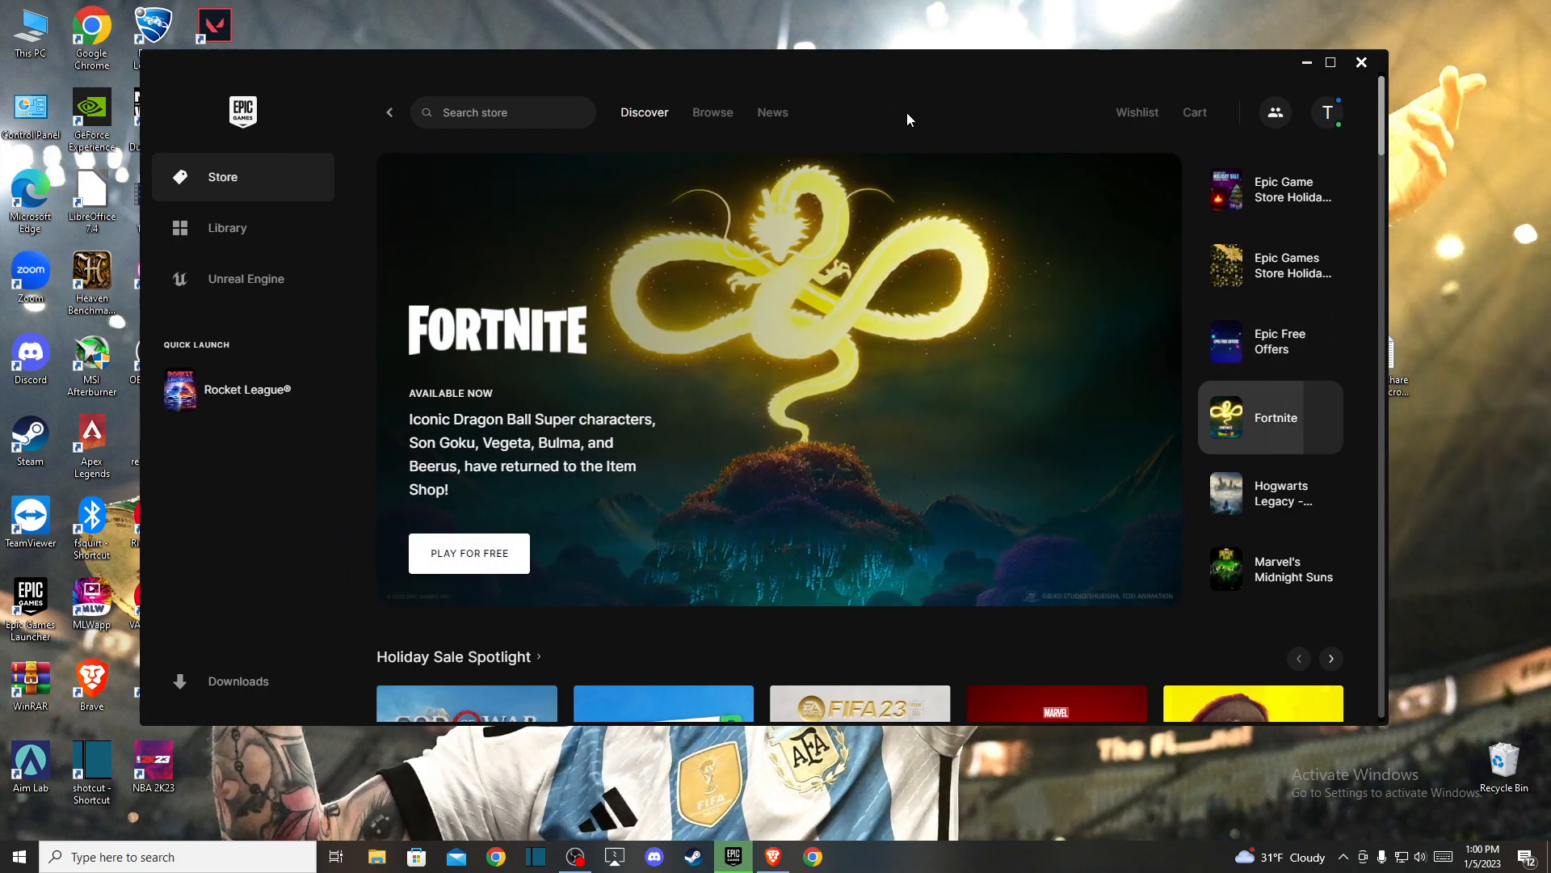
mouse_move(714, 253)
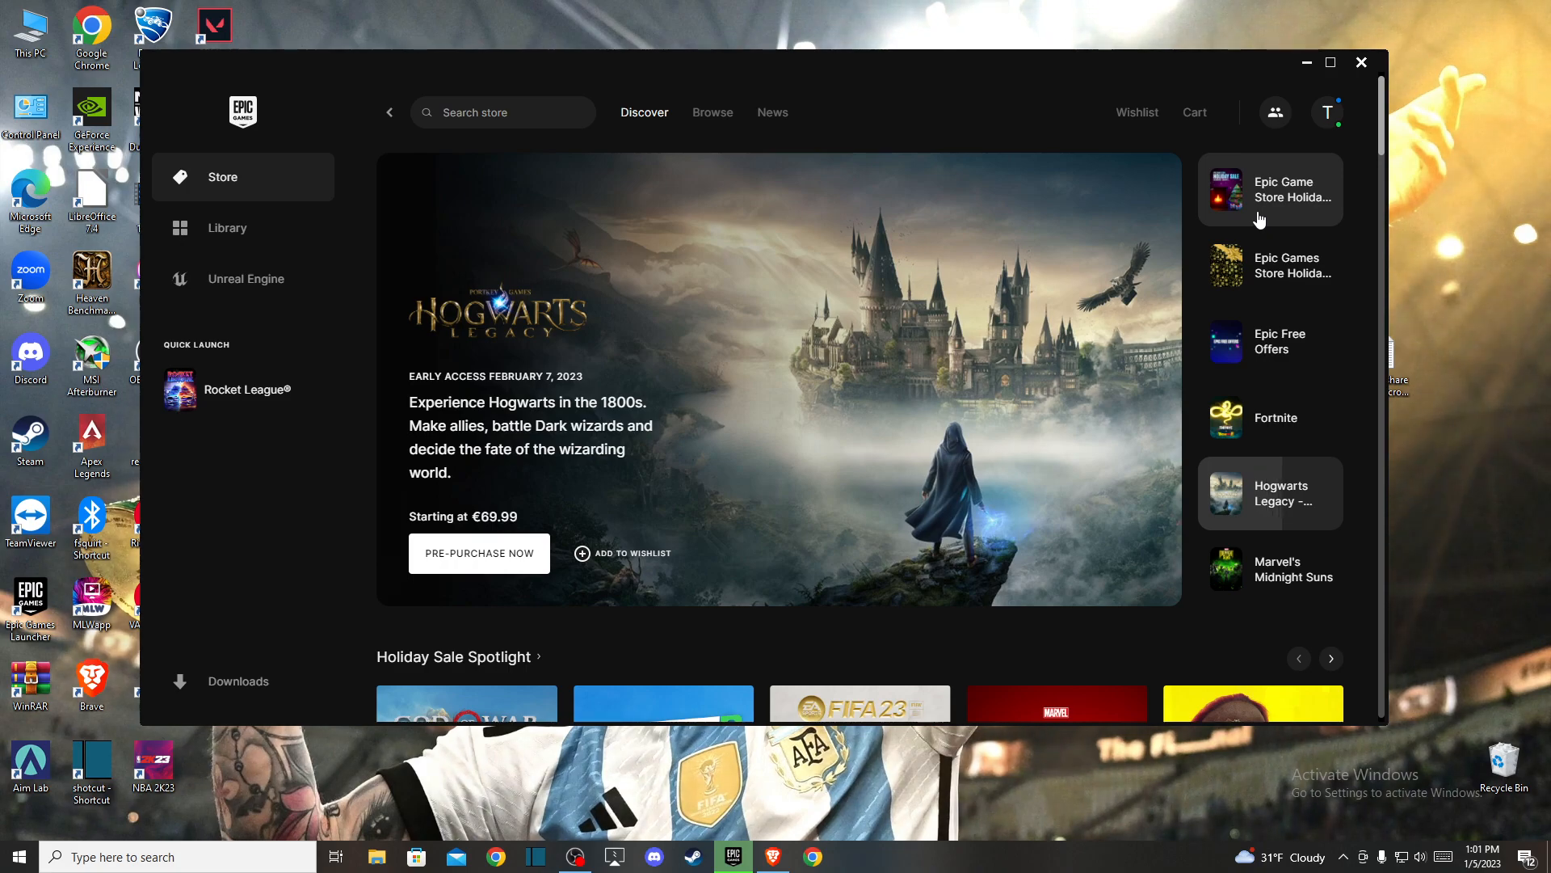
mouse_move(1299, 105)
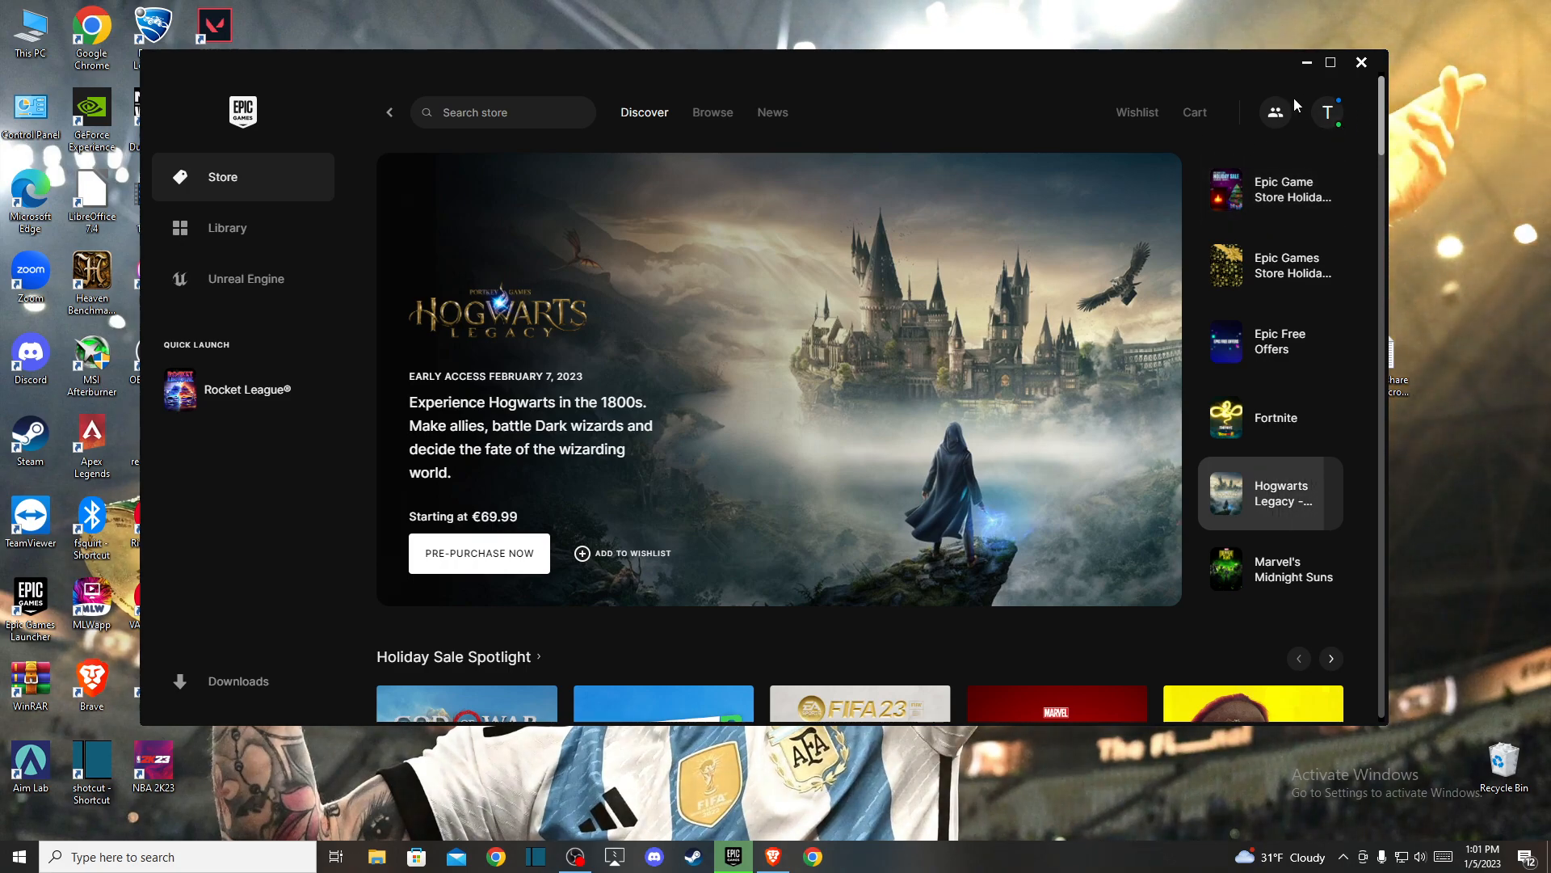
click(1329, 111)
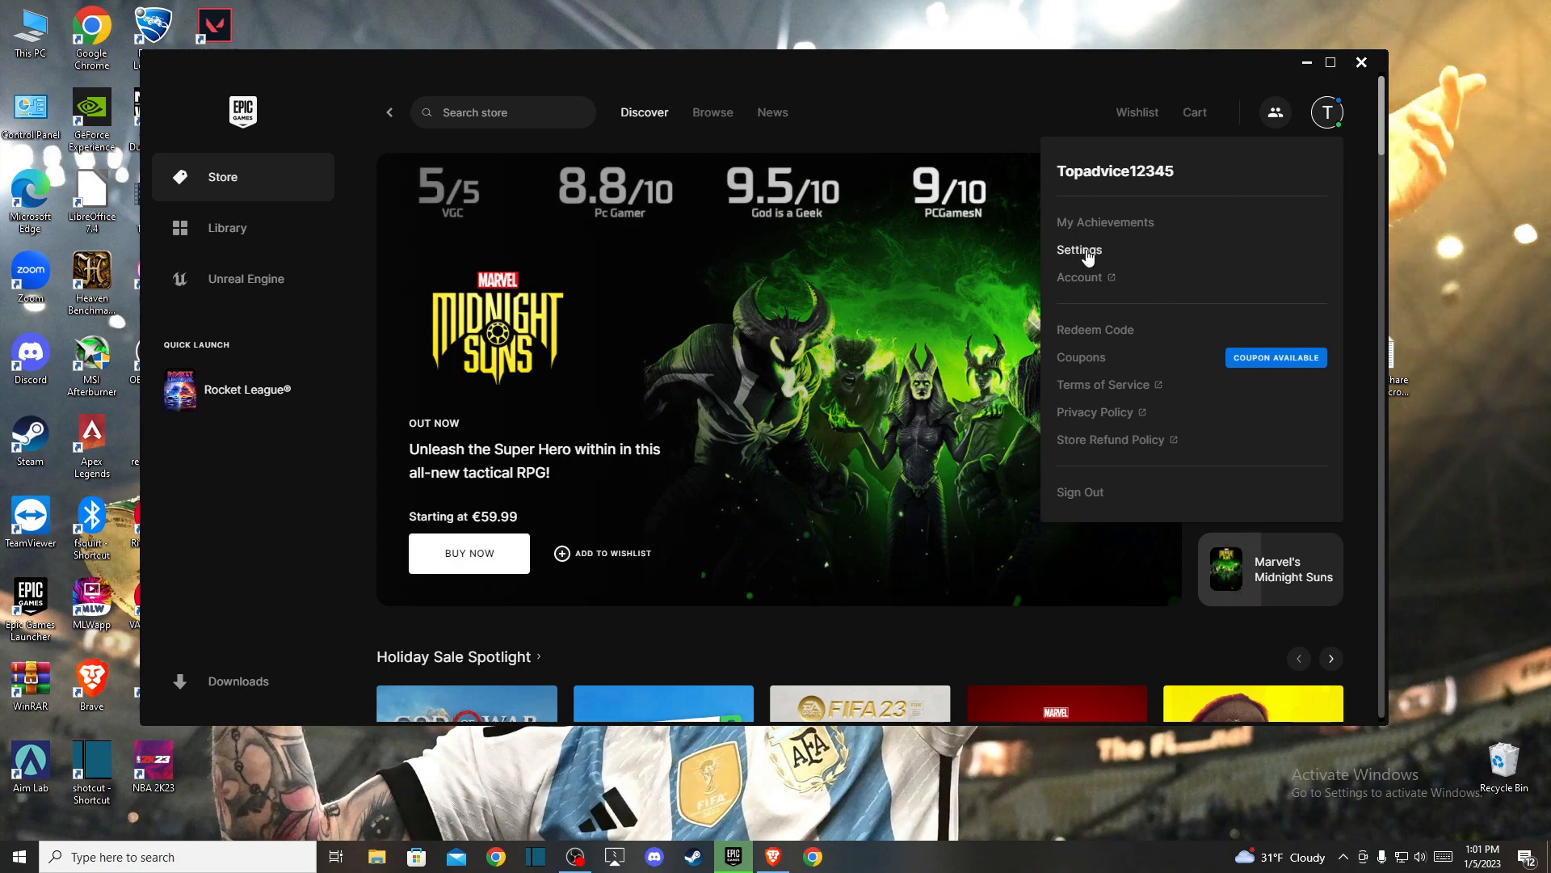
click(1080, 250)
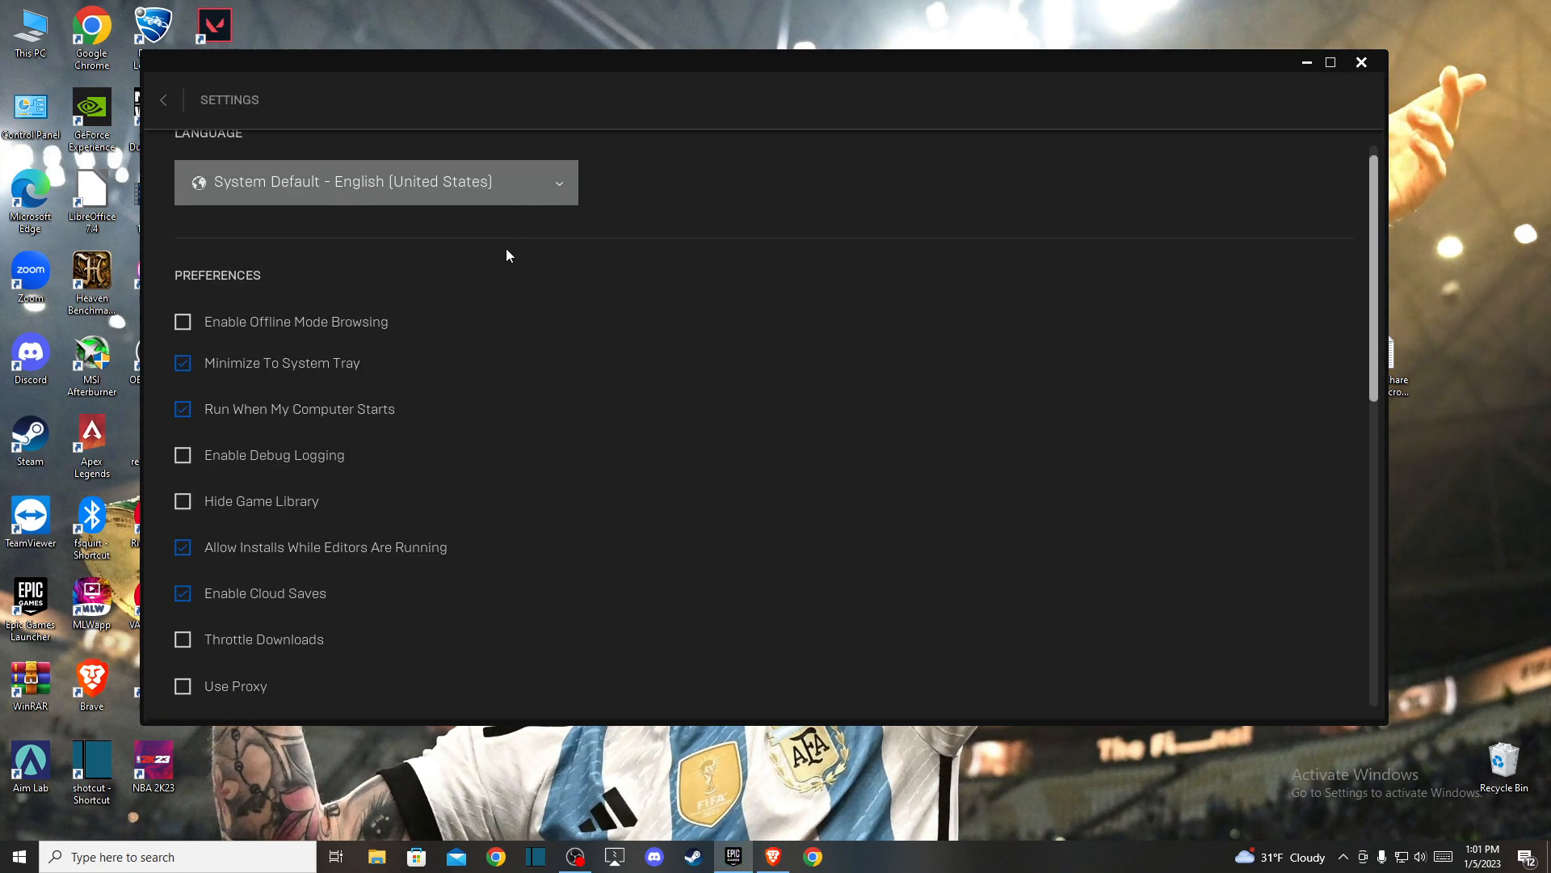
scroll(down, 3)
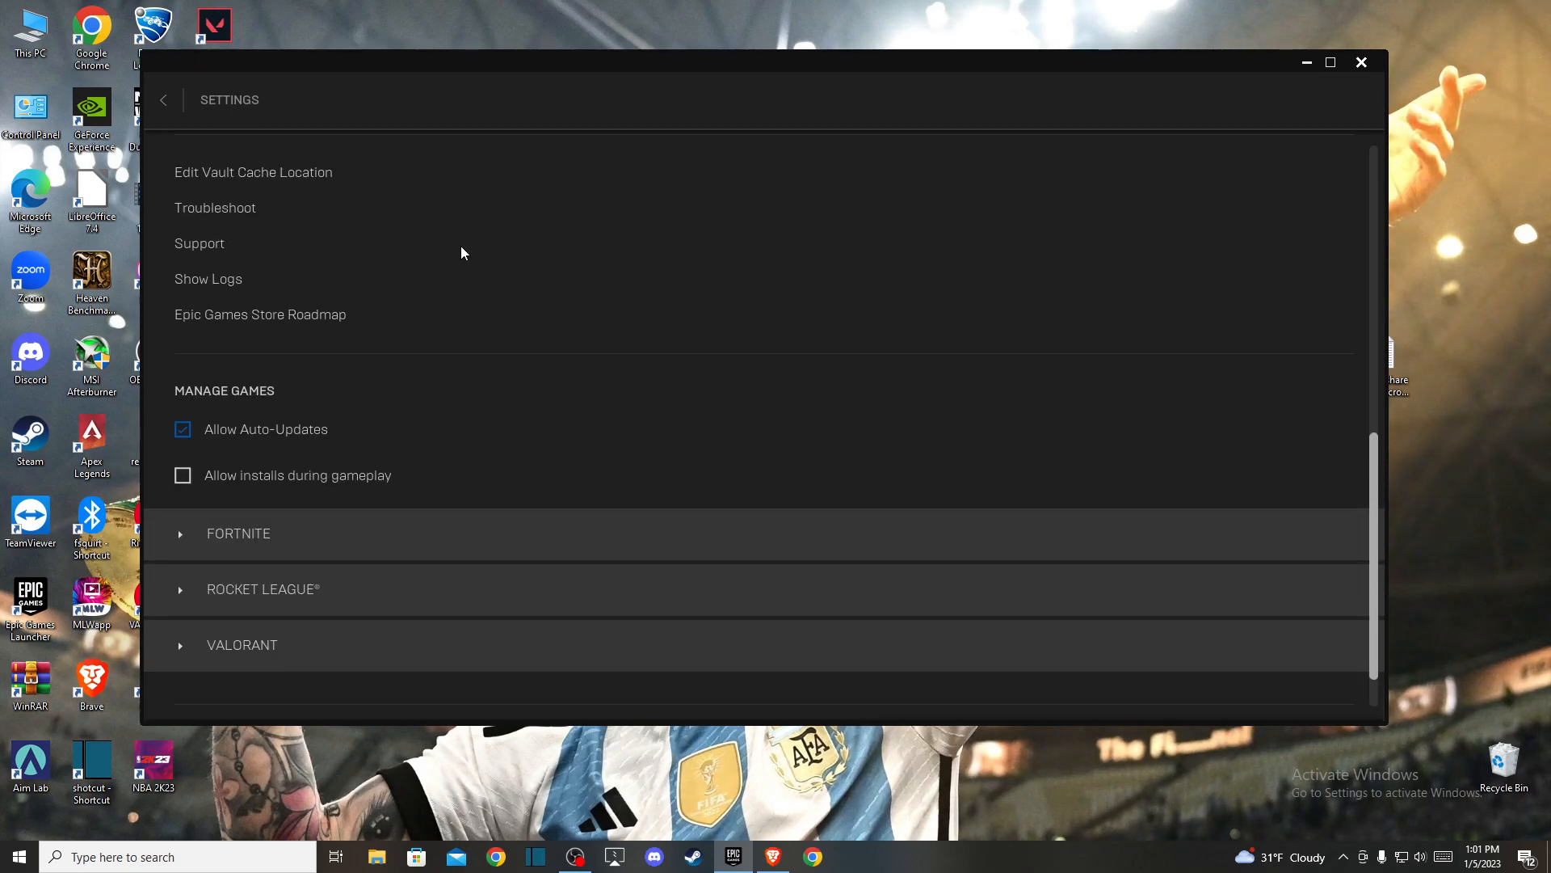
Expand Rocket League's settings and scroll to its Additional Command Line Arguments field.
click(261, 589)
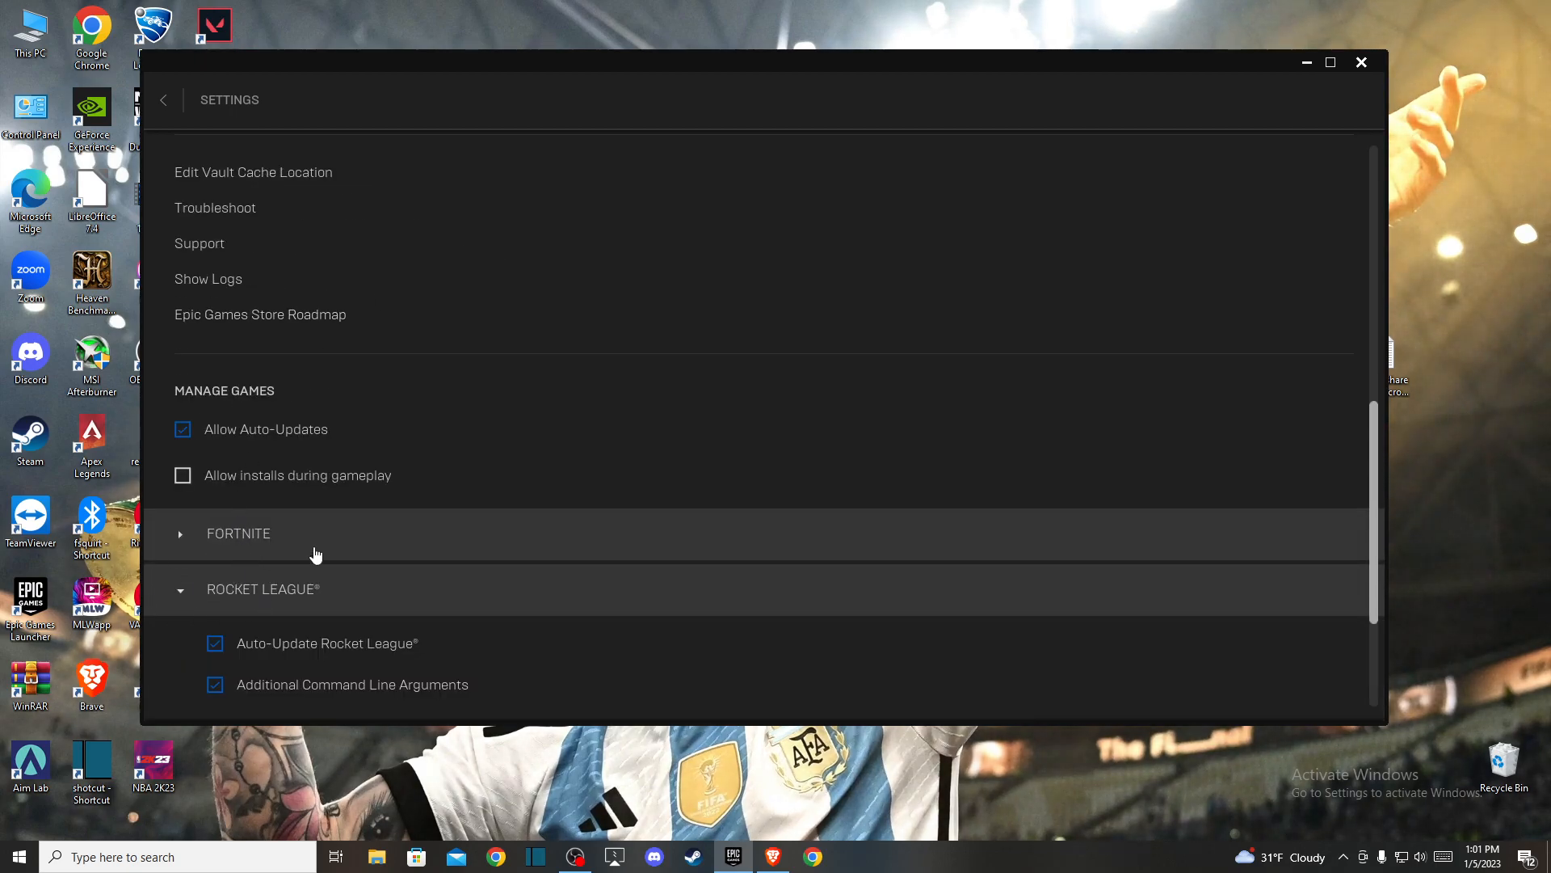
scroll(down, 3)
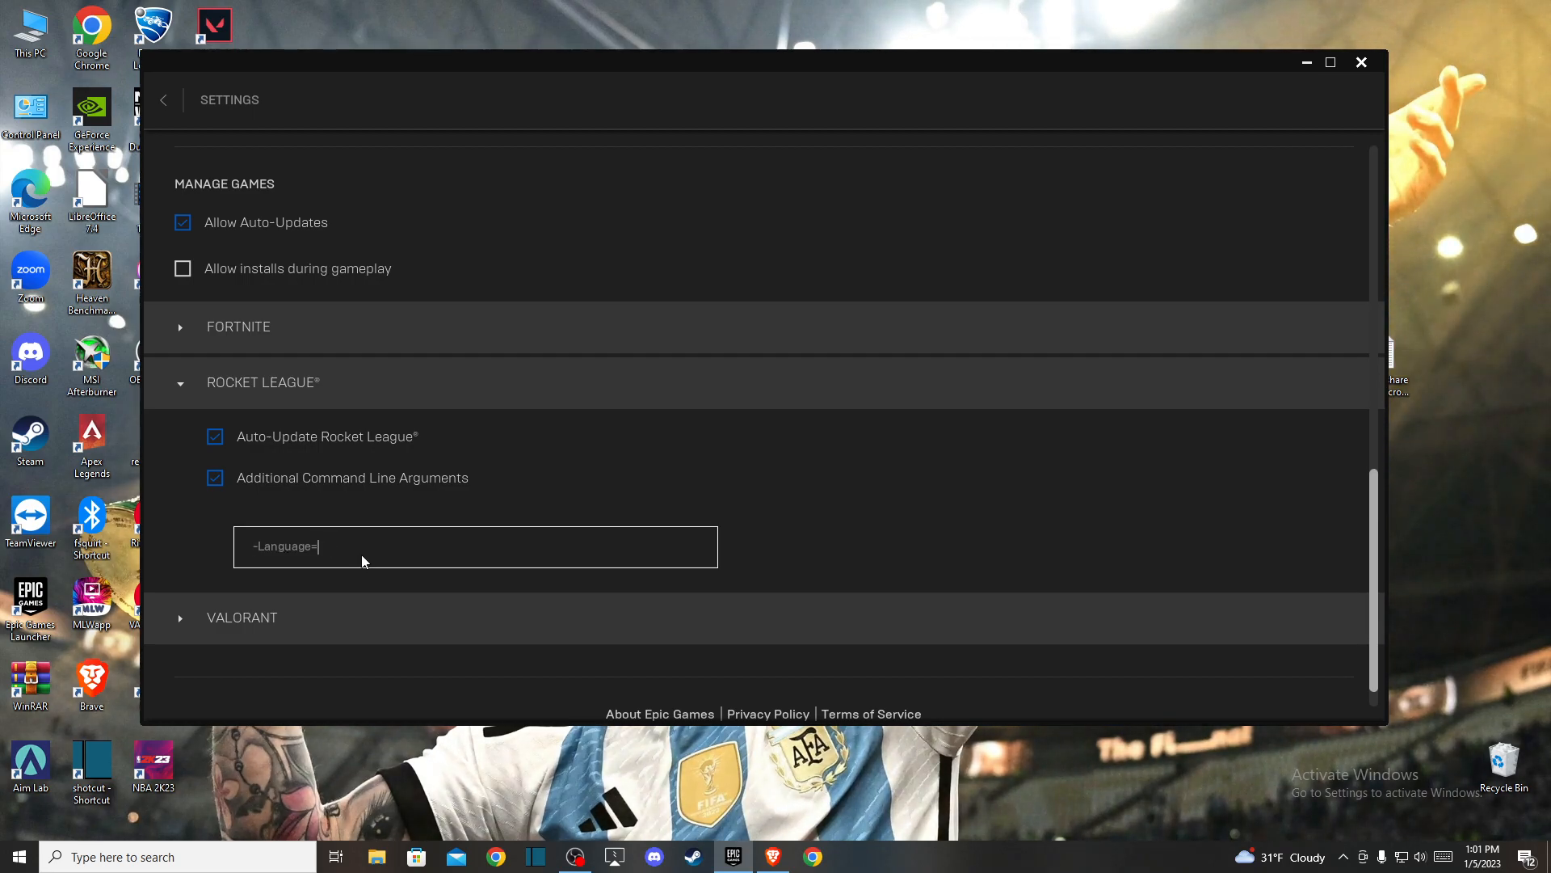
Complete Rocket League's argument as -Language=FRA, correcting the stray R.
text(R)
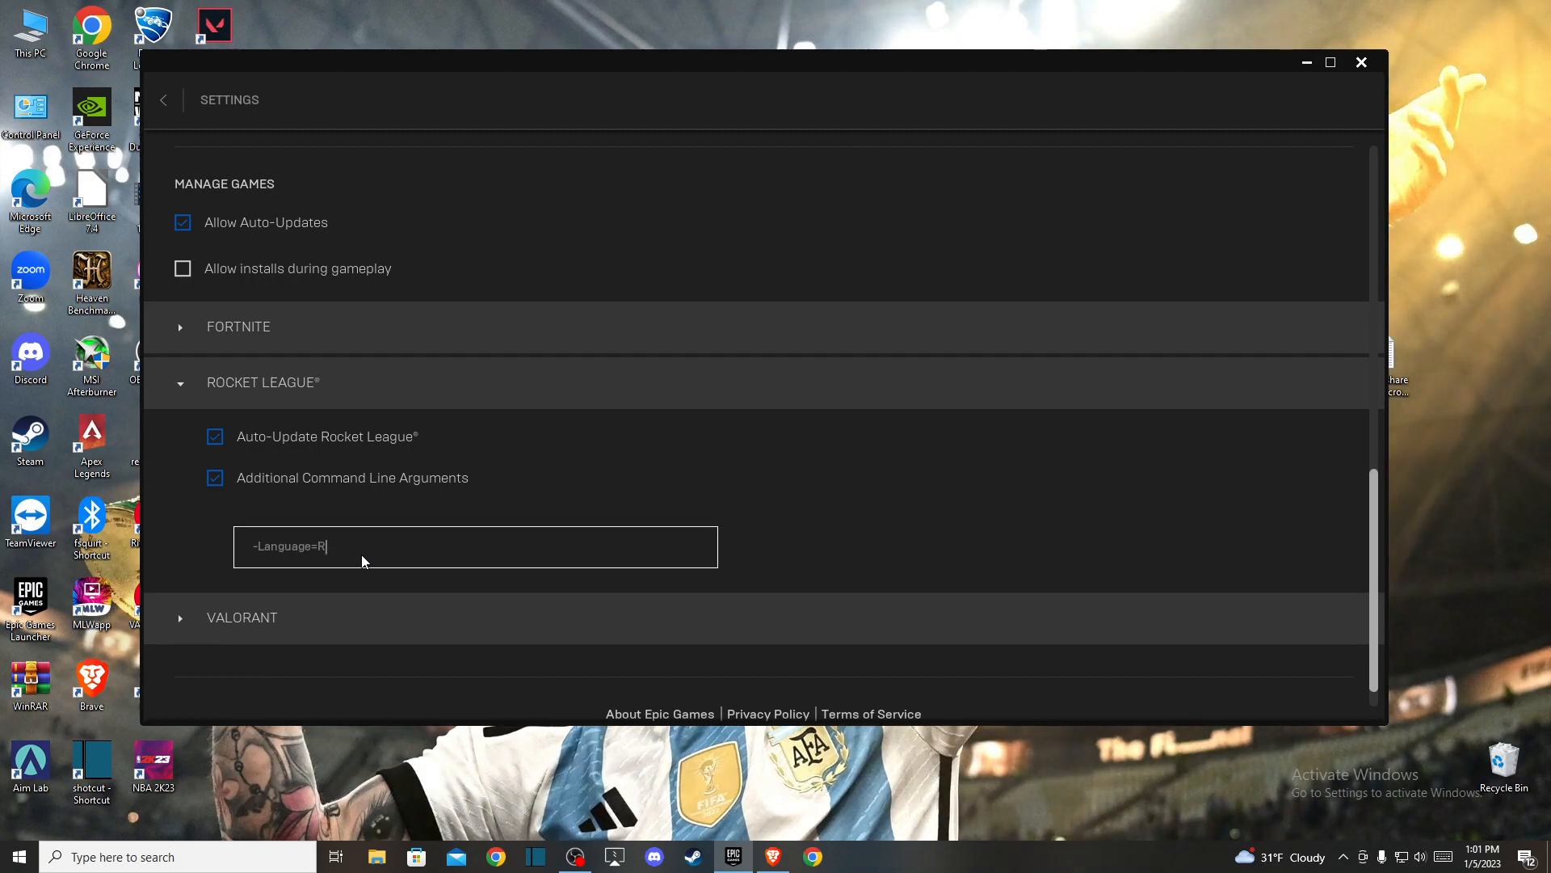
key(Backspace)
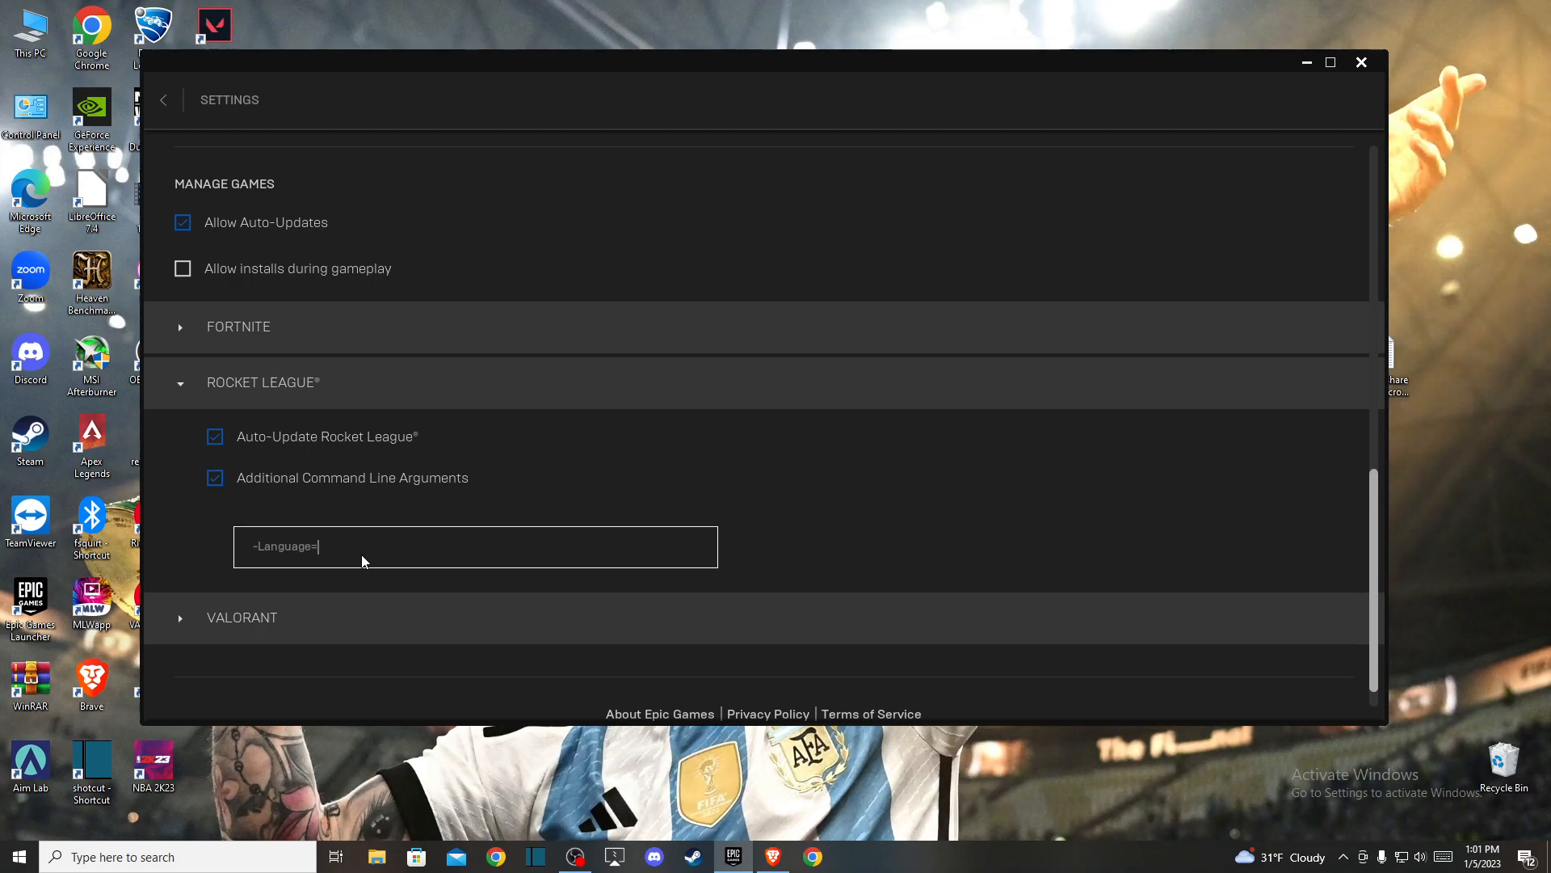
text(FRA)
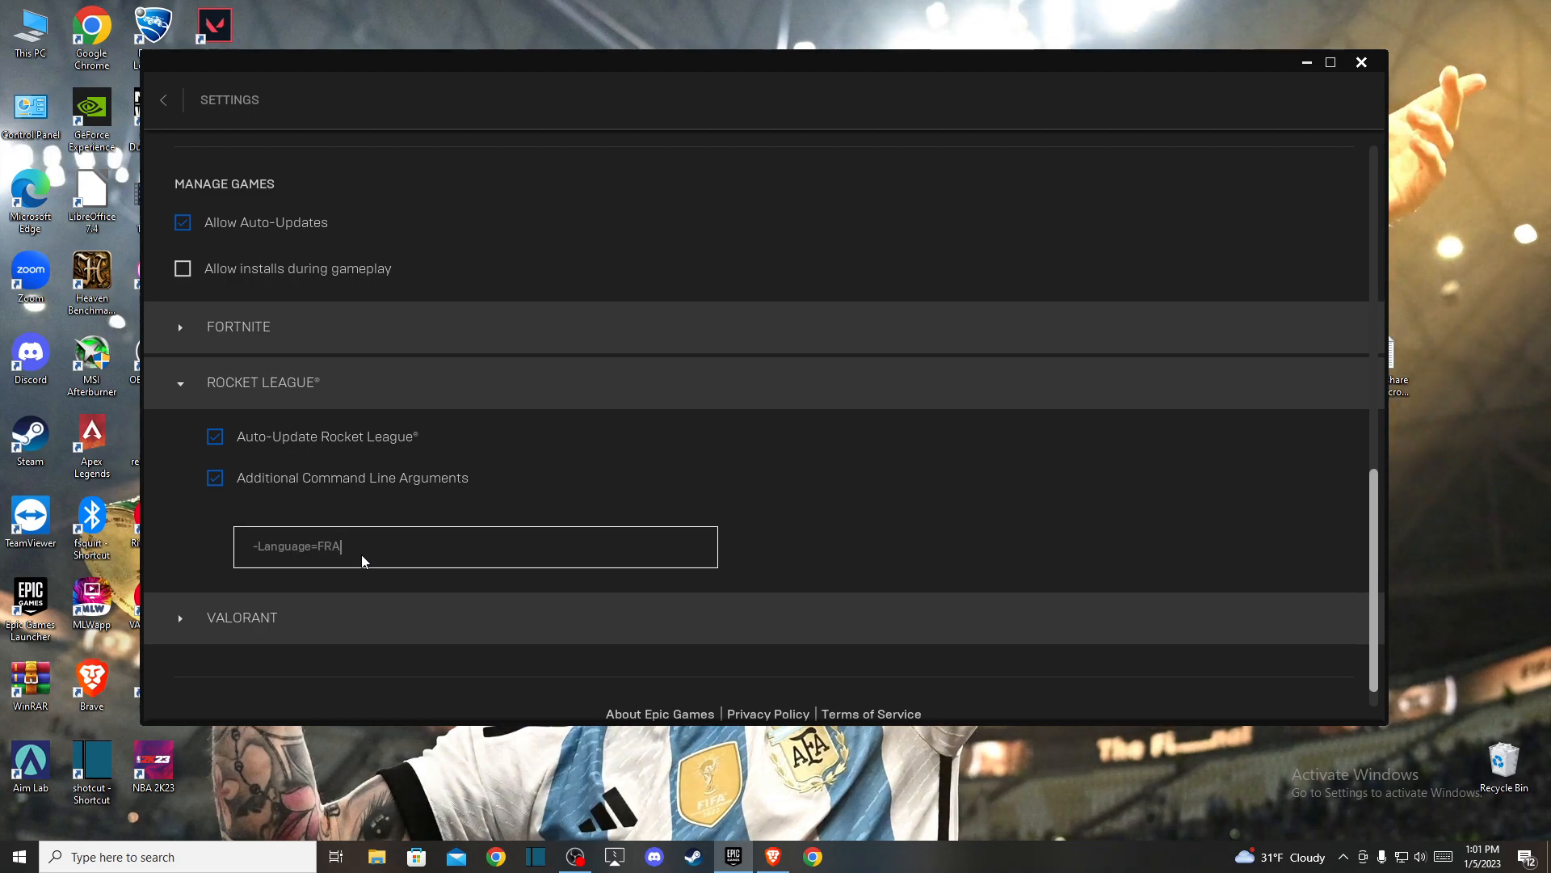
mouse_move(543, 70)
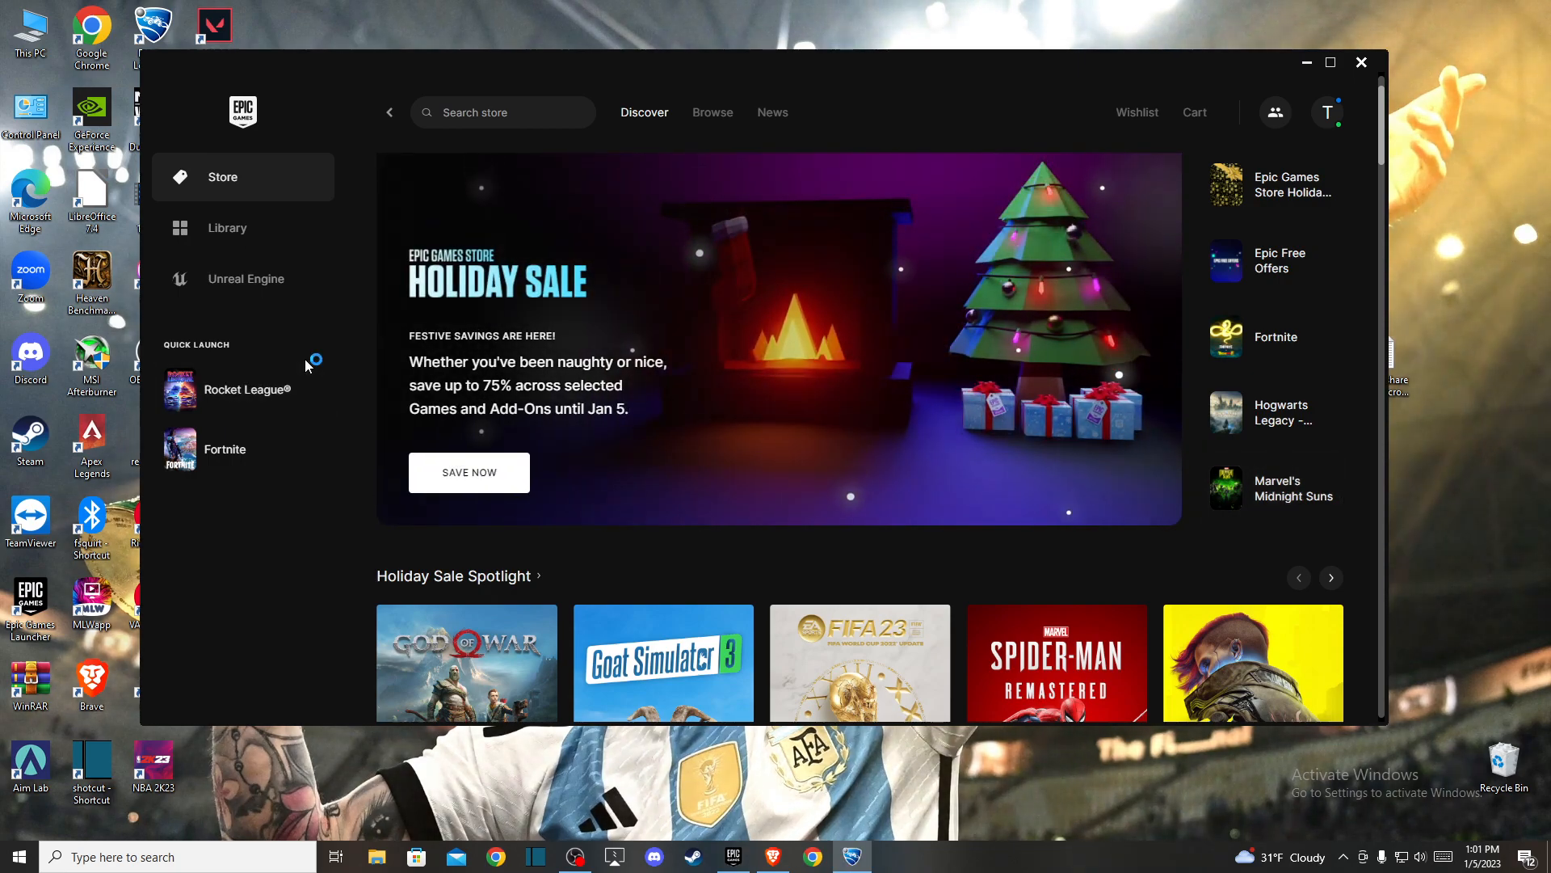
Launch Rocket League from Quick Launch.
click(1361, 62)
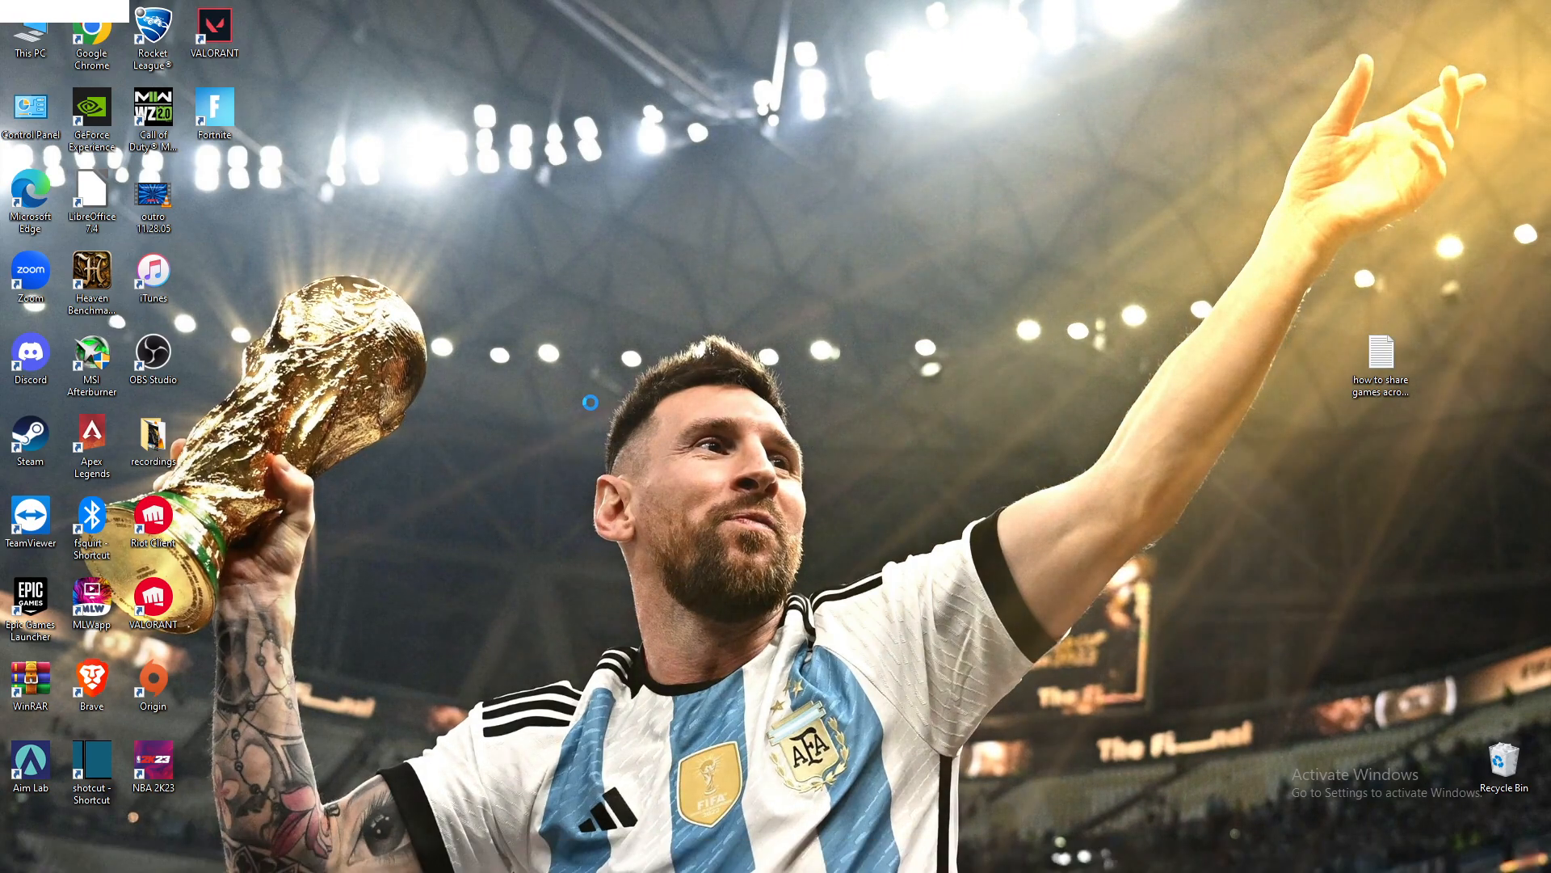
mouse_move(591, 410)
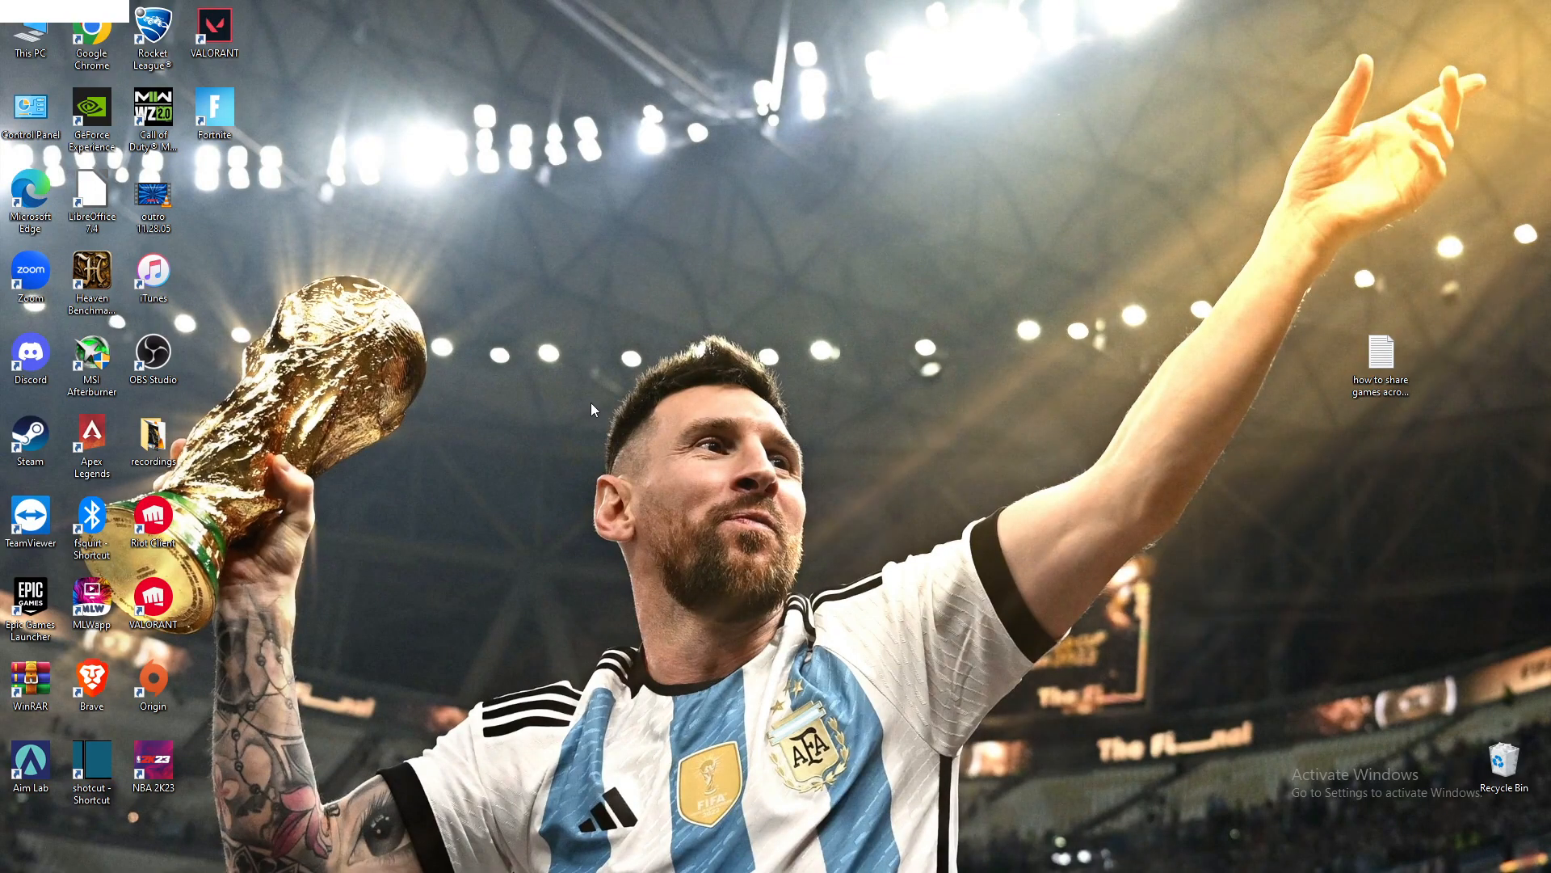